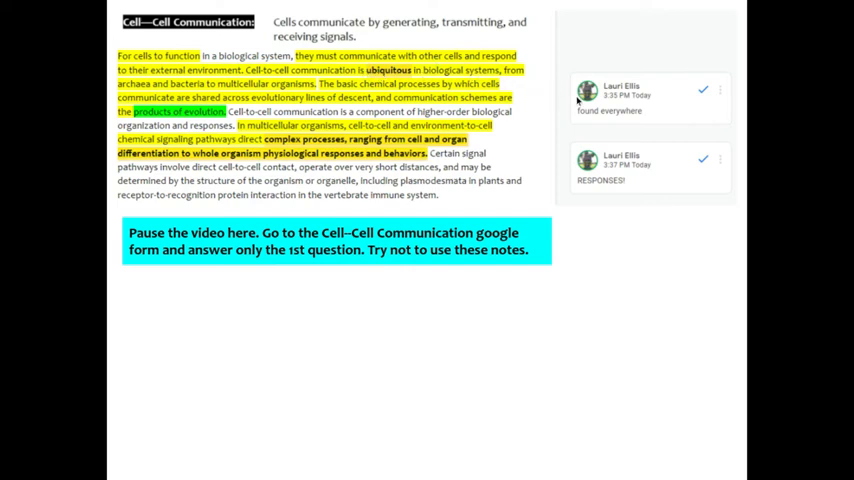
mouse_move(600, 128)
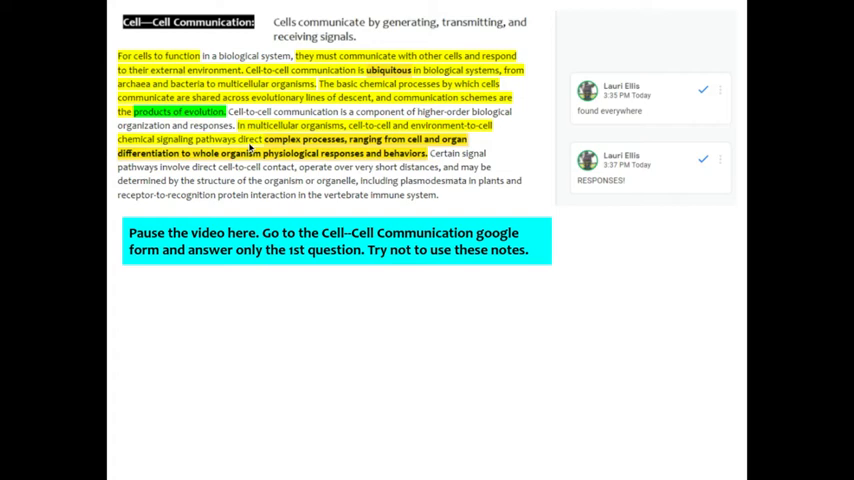
mouse_move(604, 188)
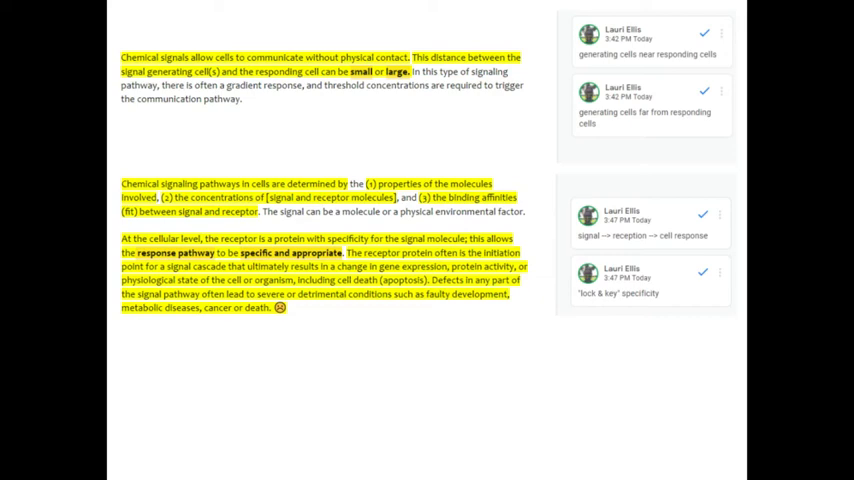
mouse_move(384, 112)
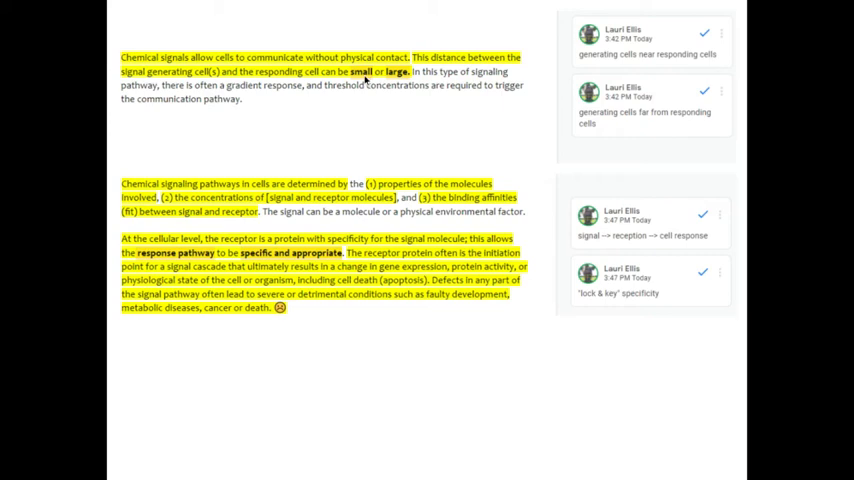
mouse_move(376, 94)
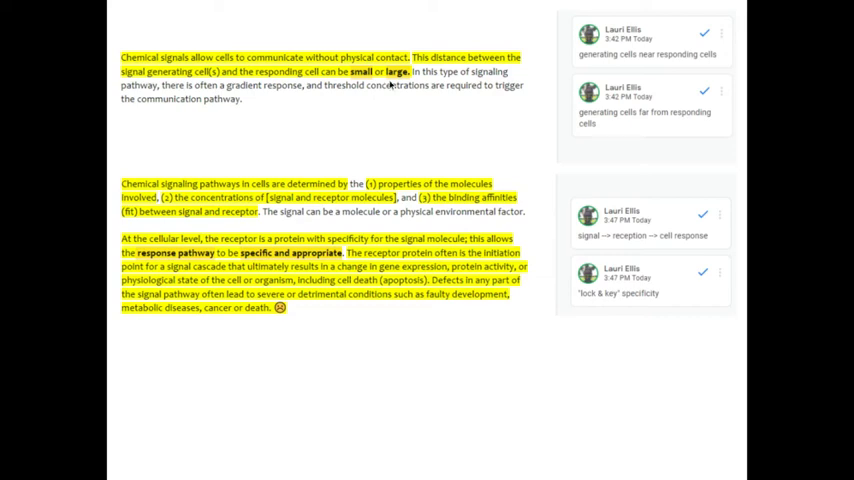
mouse_move(394, 82)
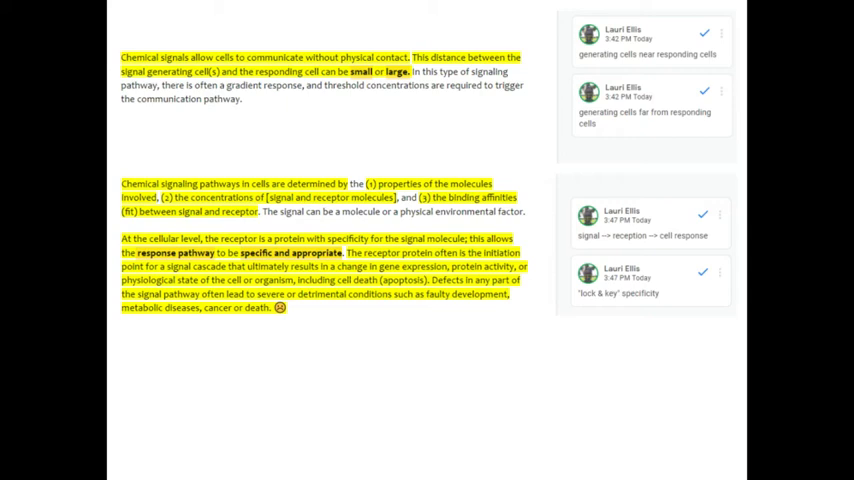
mouse_move(414, 108)
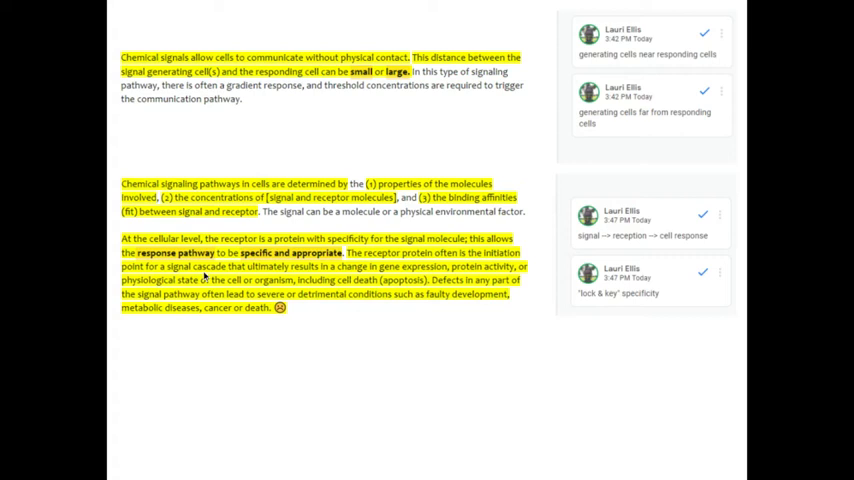
mouse_move(574, 252)
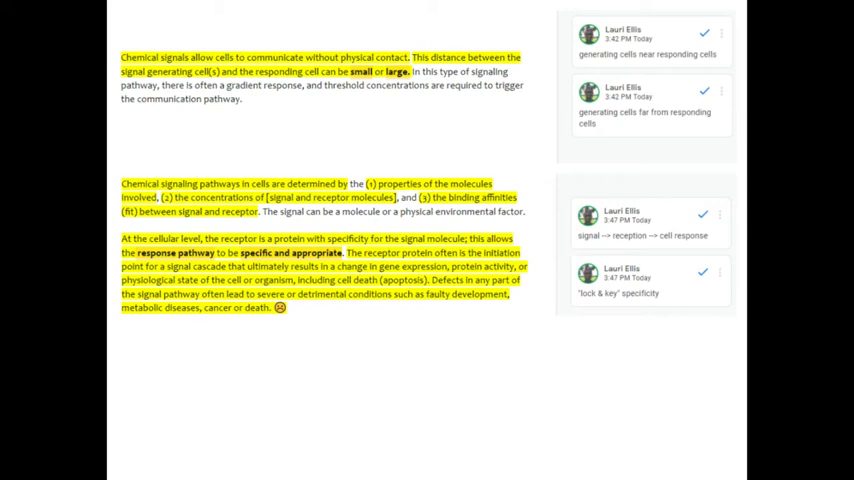
mouse_move(532, 320)
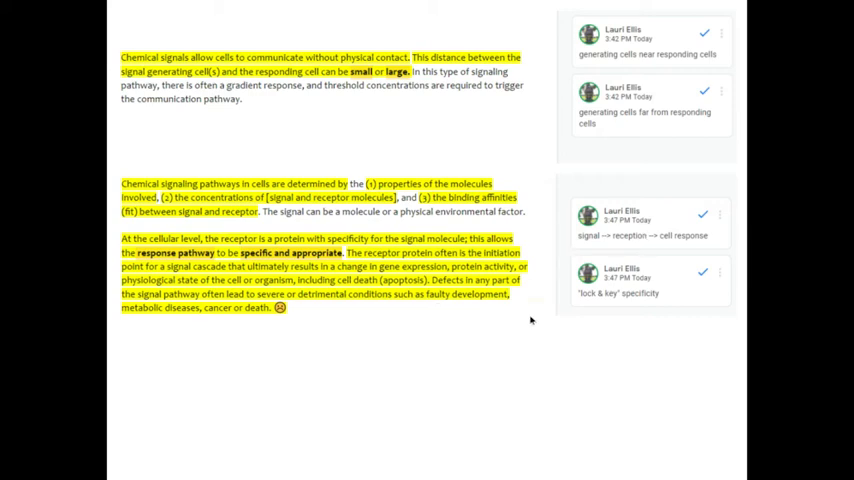
mouse_move(592, 324)
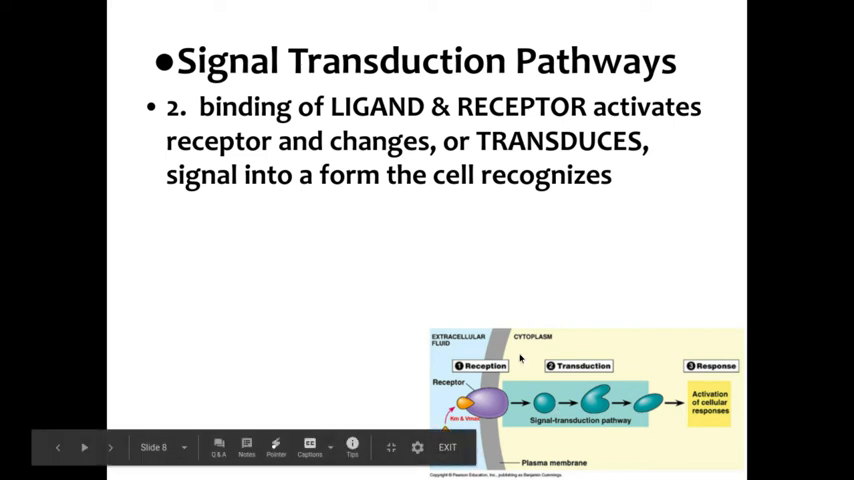
mouse_move(580, 306)
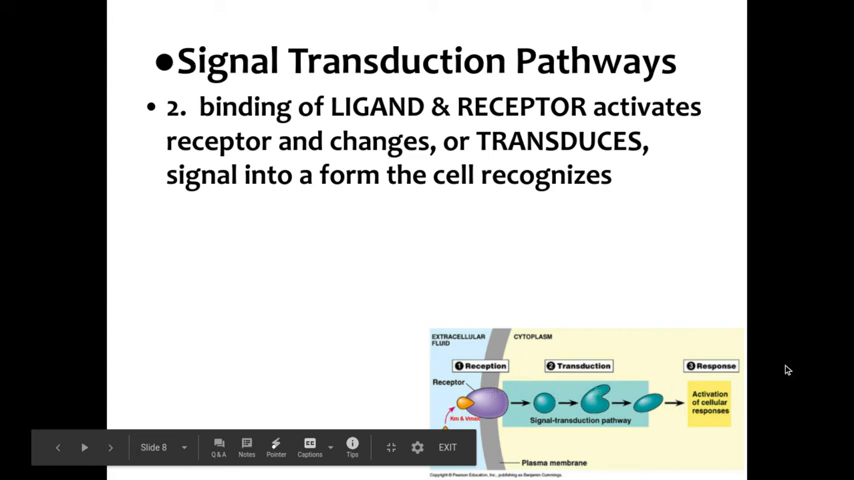
- Advance the presentation to slide 6, Signal Transduction Pathways
click(110, 448)
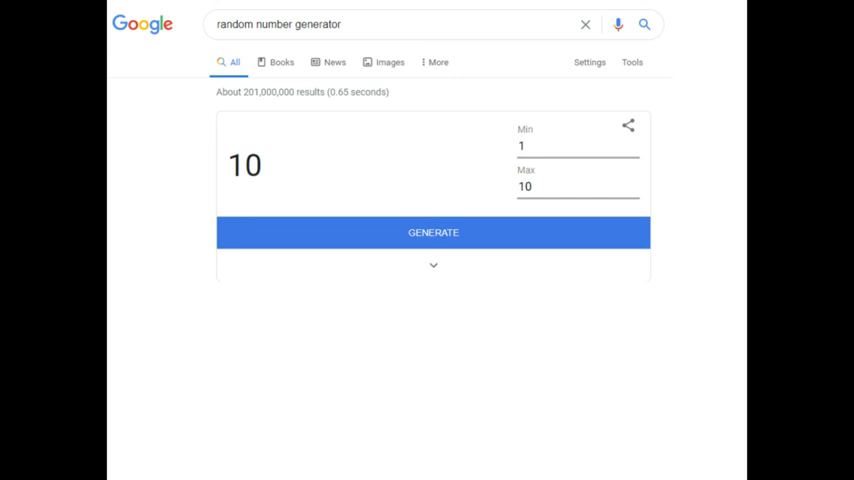
- Set the random number generator's maximum to 4, keeping the minimum at 1
click(578, 186)
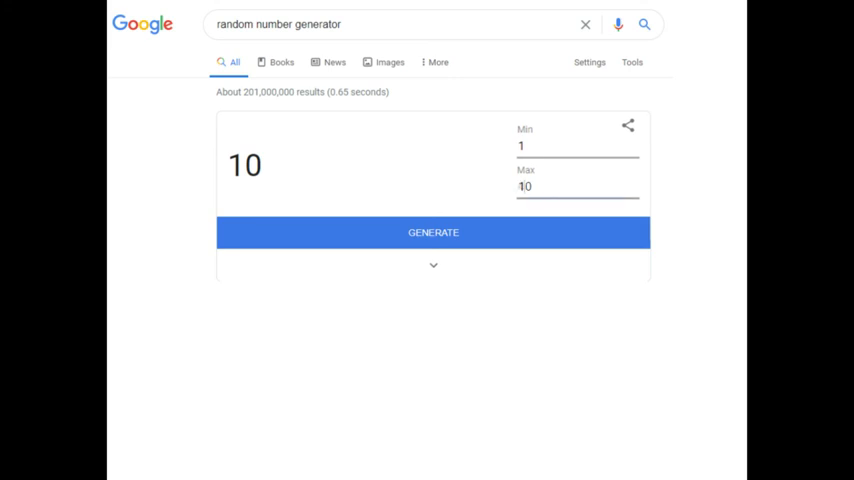
text(4)
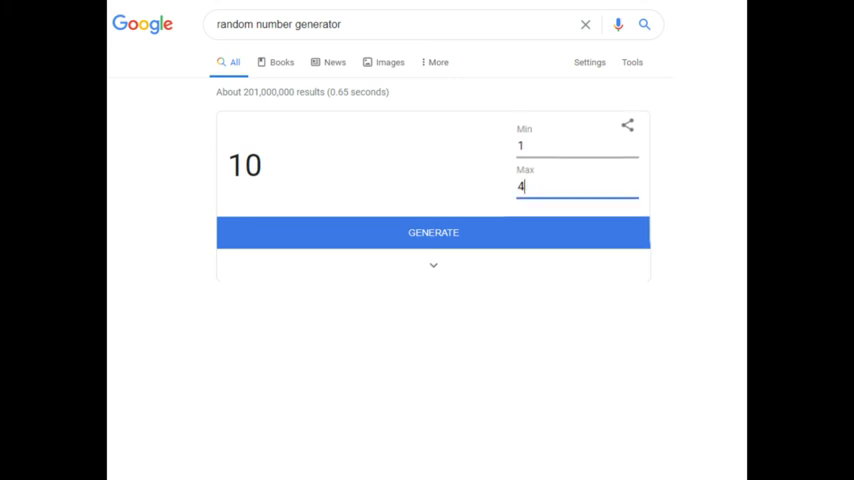